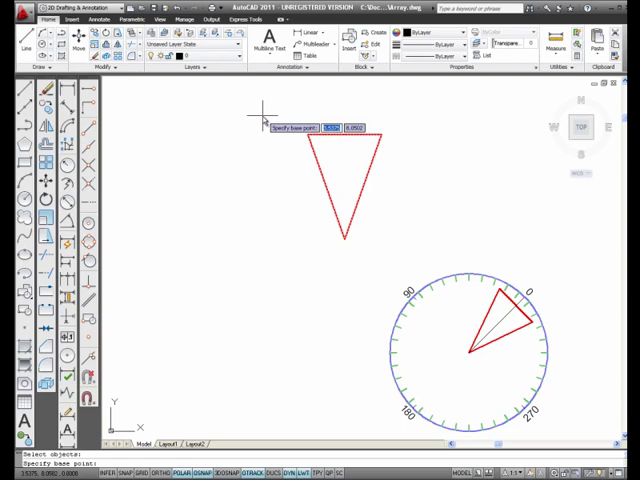
pyautogui.moveTo(298, 260)
pyautogui.write('45')
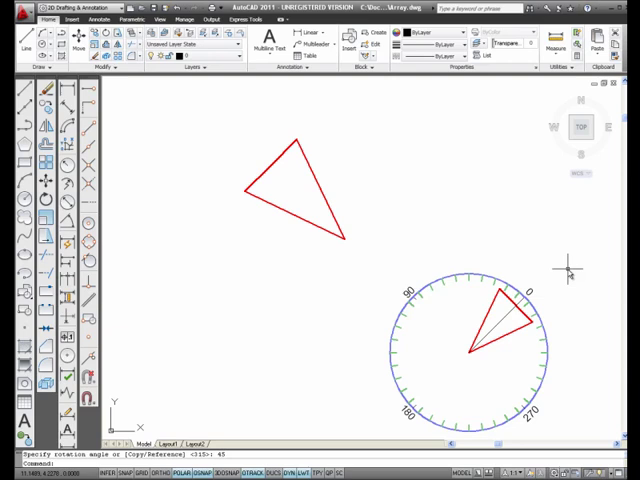
pyautogui.moveTo(478, 276)
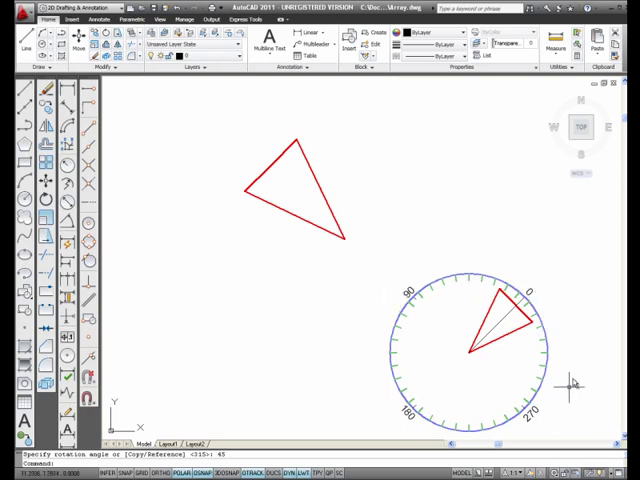
pyautogui.moveTo(536, 288)
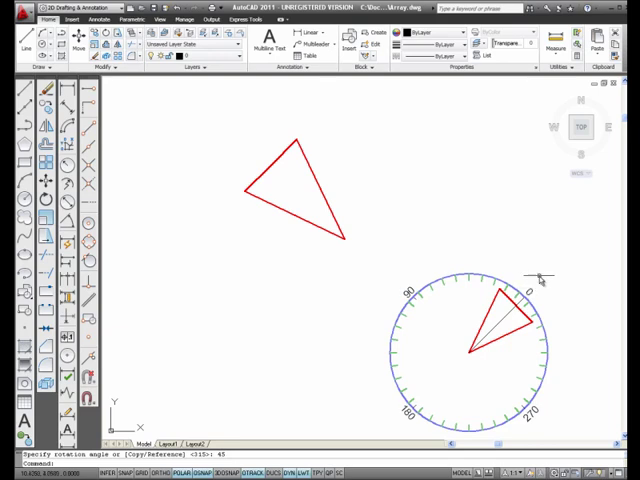
pyautogui.moveTo(524, 236)
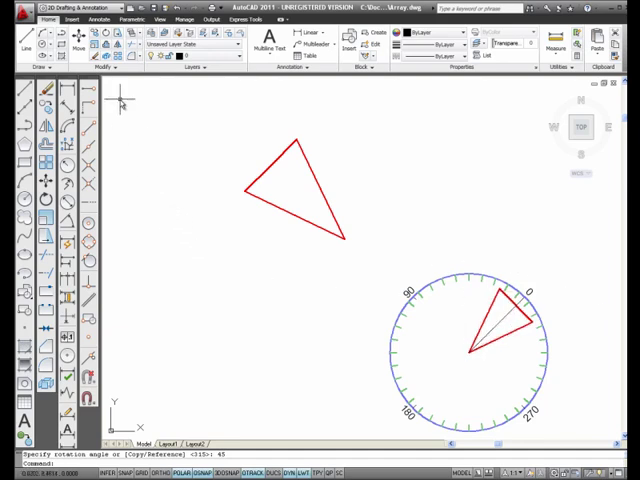
pyautogui.moveTo(108, 52)
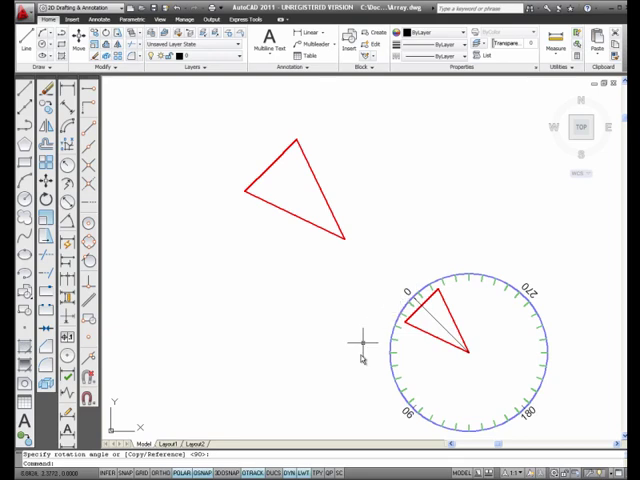
pyautogui.moveTo(536, 284)
pyautogui.write(' 45')
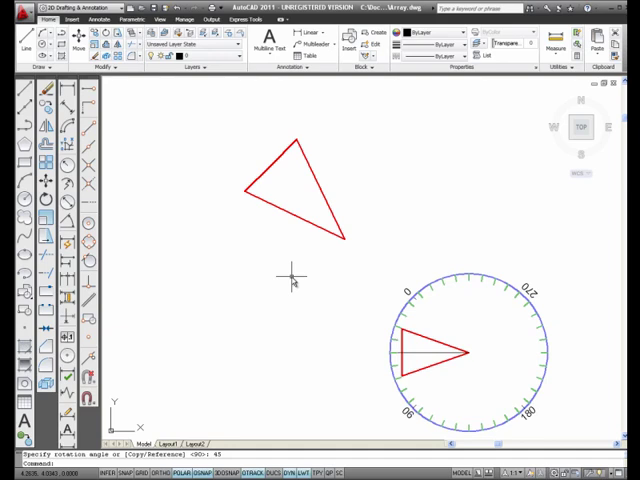
pyautogui.moveTo(136, 210)
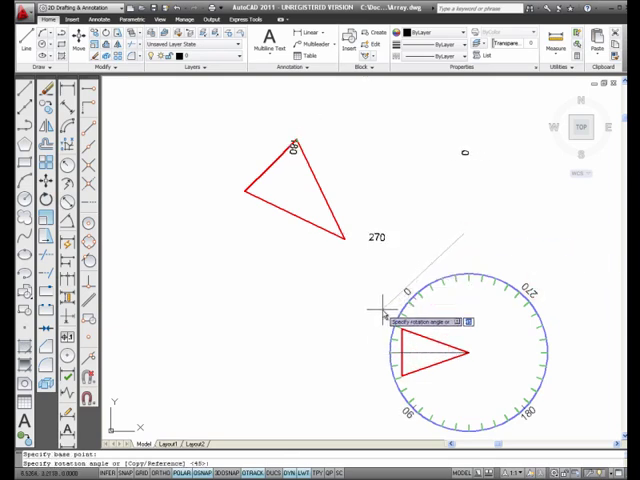
# Step: Cancel the prior command and pick the protractor centre as the labels' rotation base point
pyautogui.press('Escape')
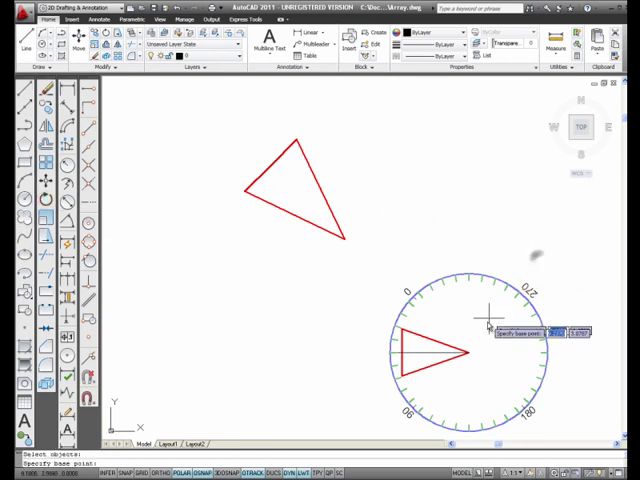
pyautogui.click(444, 350)
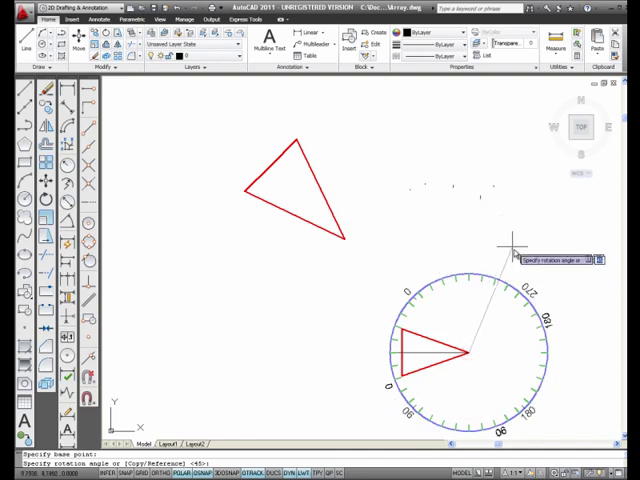
pyautogui.moveTo(536, 284)
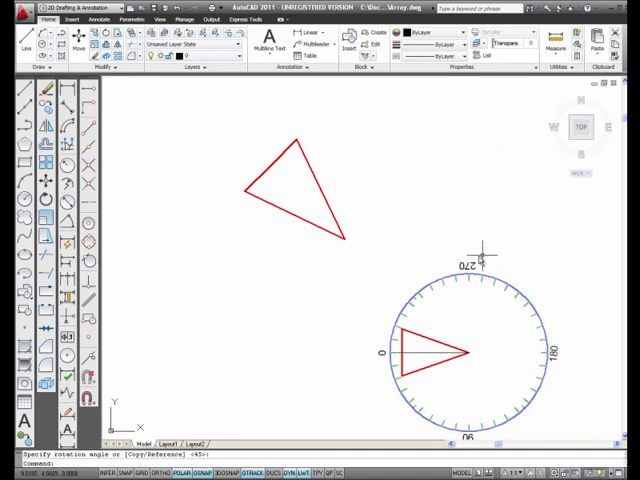
pyautogui.moveTo(384, 176)
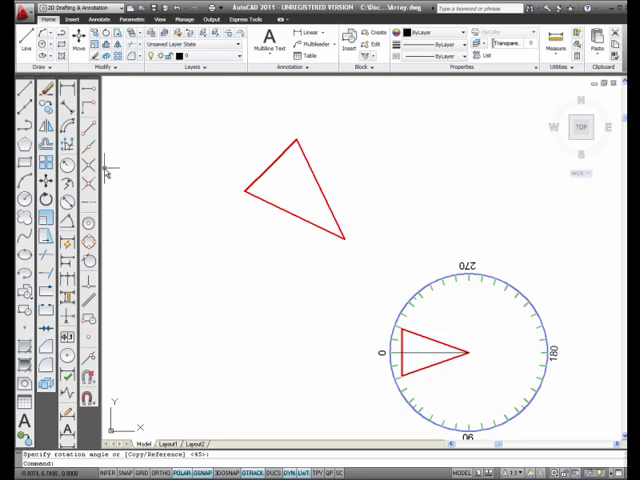
pyautogui.moveTo(128, 202)
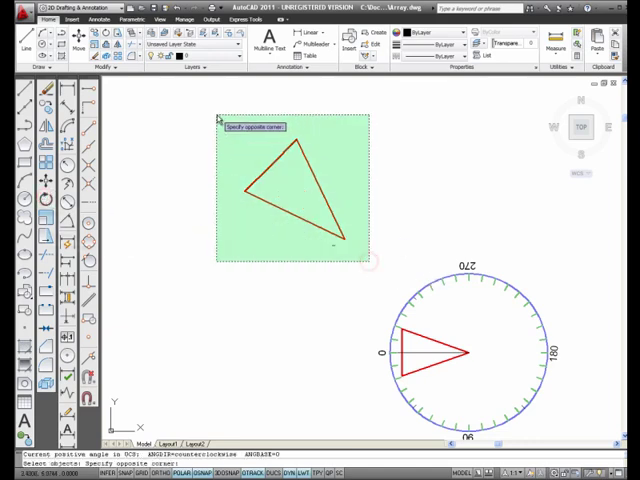
# Step: Select the large red triangle and use its lower corner as the rotation base point
pyautogui.click(344, 244)
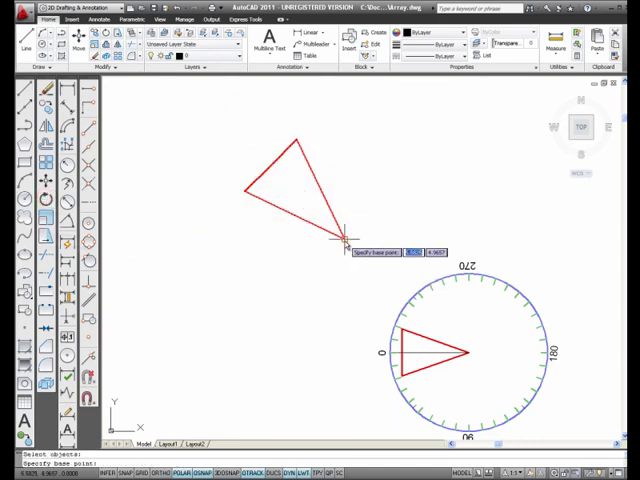
pyautogui.click(344, 244)
pyautogui.write('-45')
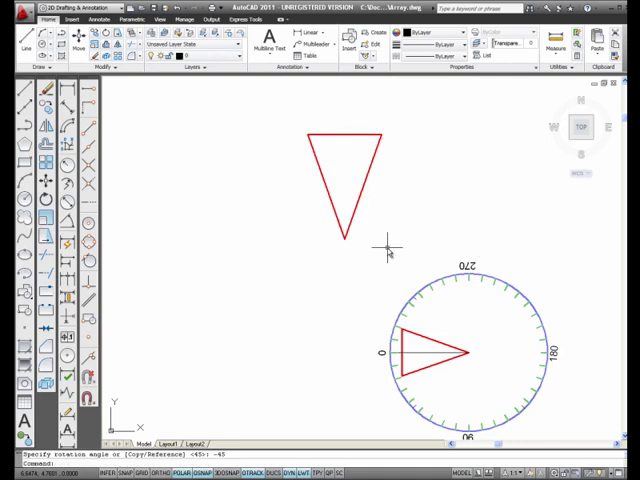
pyautogui.moveTo(308, 176)
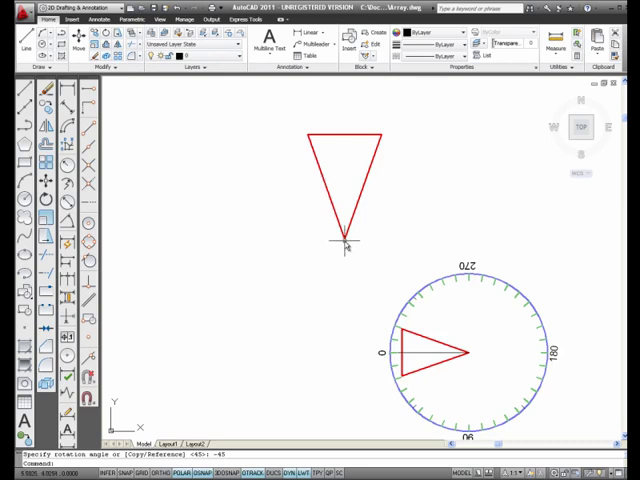
pyautogui.moveTo(244, 230)
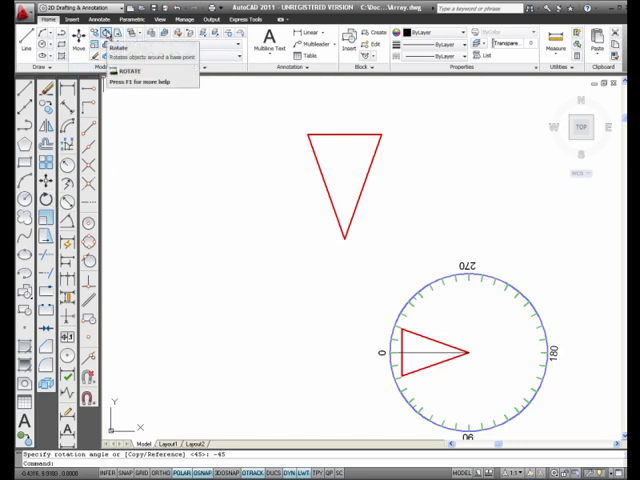
# Step: Drag across the drawing area near the triangle to bring up the object snap options
pyautogui.moveTo(278, 118); pyautogui.dragTo(404, 268)
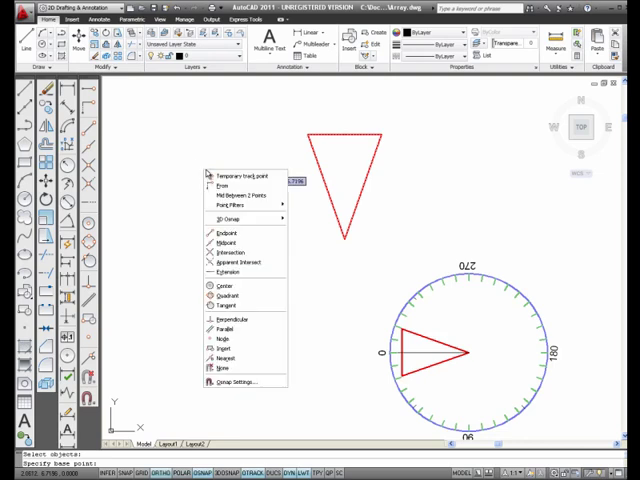
pyautogui.moveTo(224, 348)
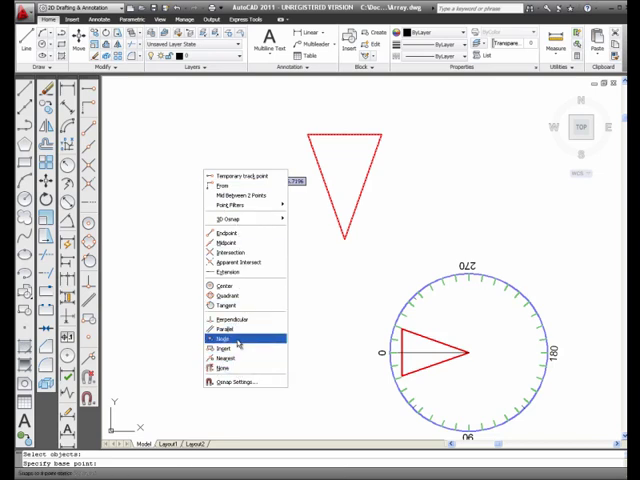